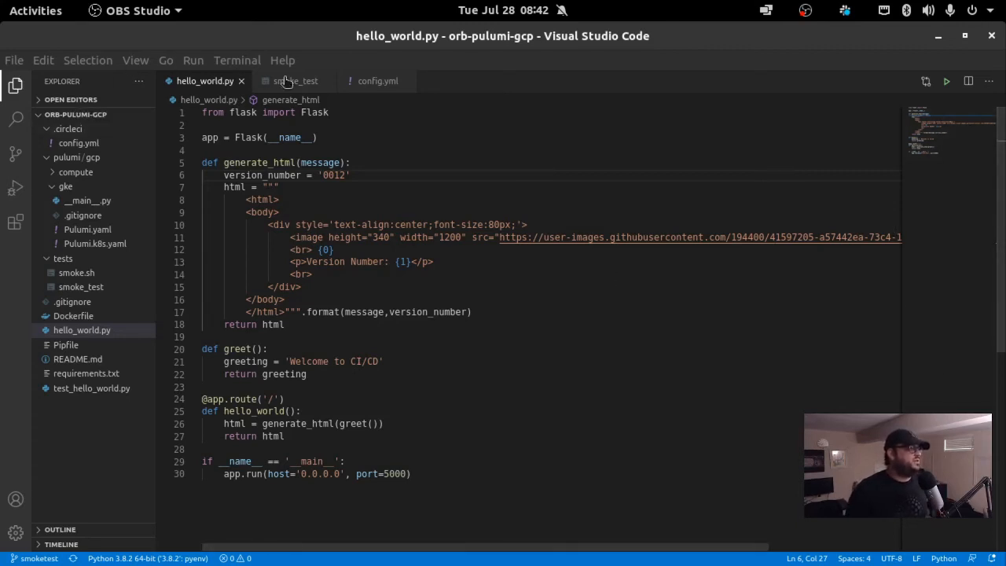
Step: Review the smoke_test script's curl endpoint checks and pulumi destroy lines
click(296, 81)
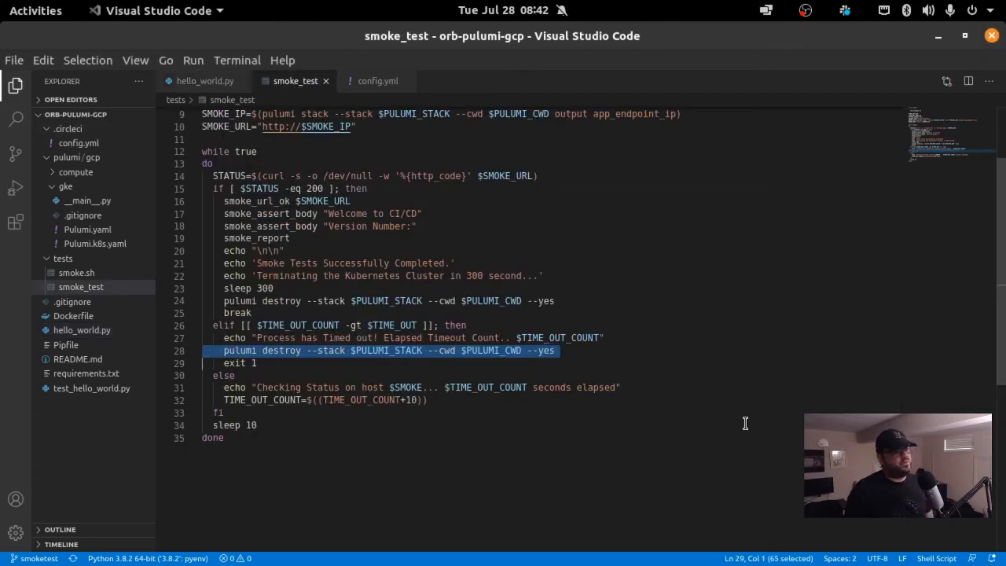
scroll(up, 3)
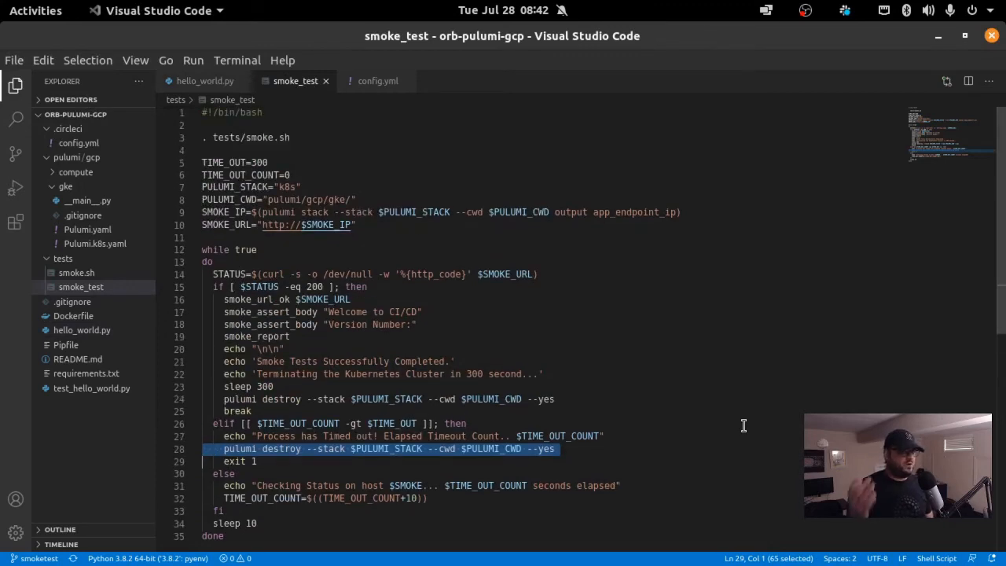
mouse_move(678, 443)
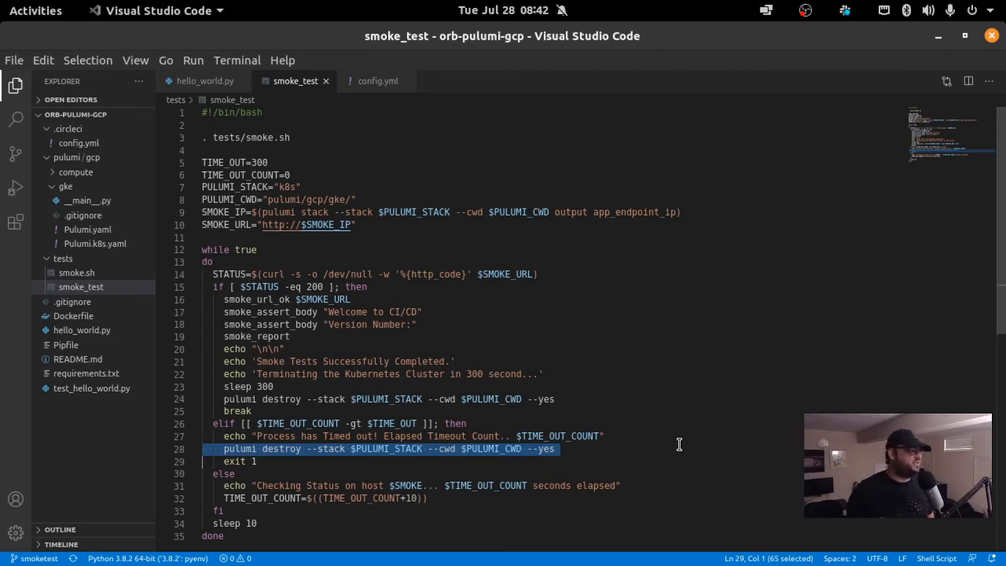
mouse_move(182, 170)
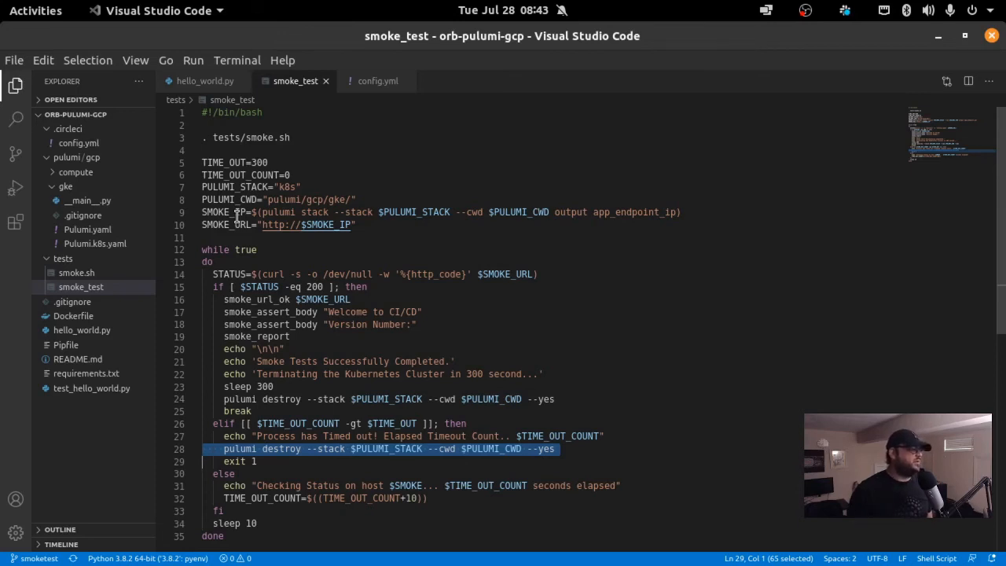
mouse_move(320, 286)
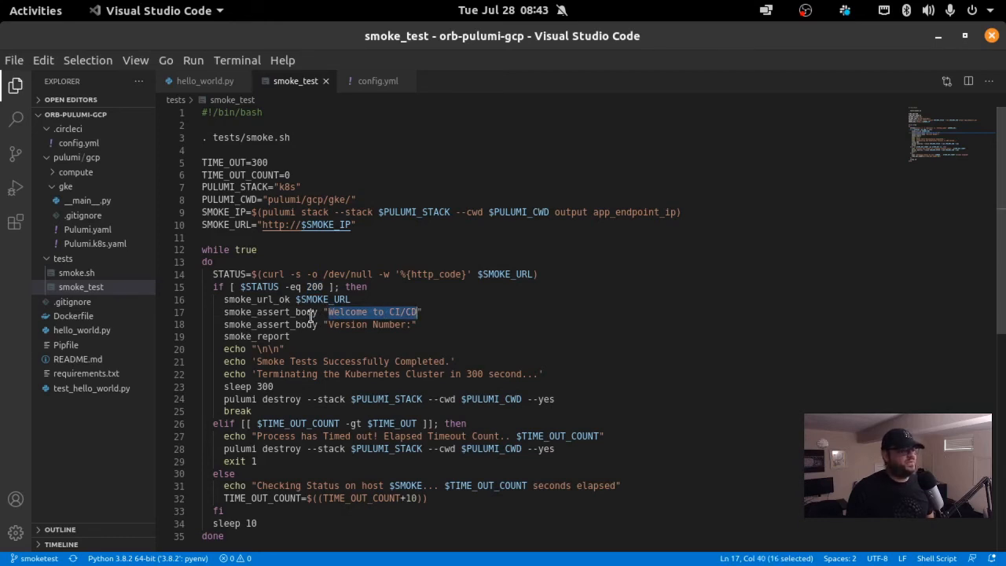
mouse_move(308, 311)
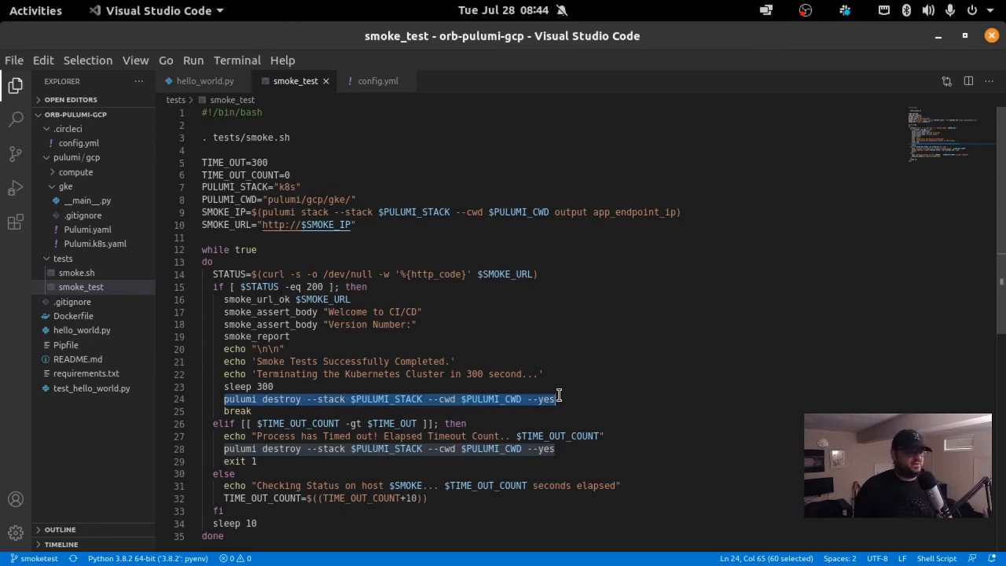
mouse_move(641, 393)
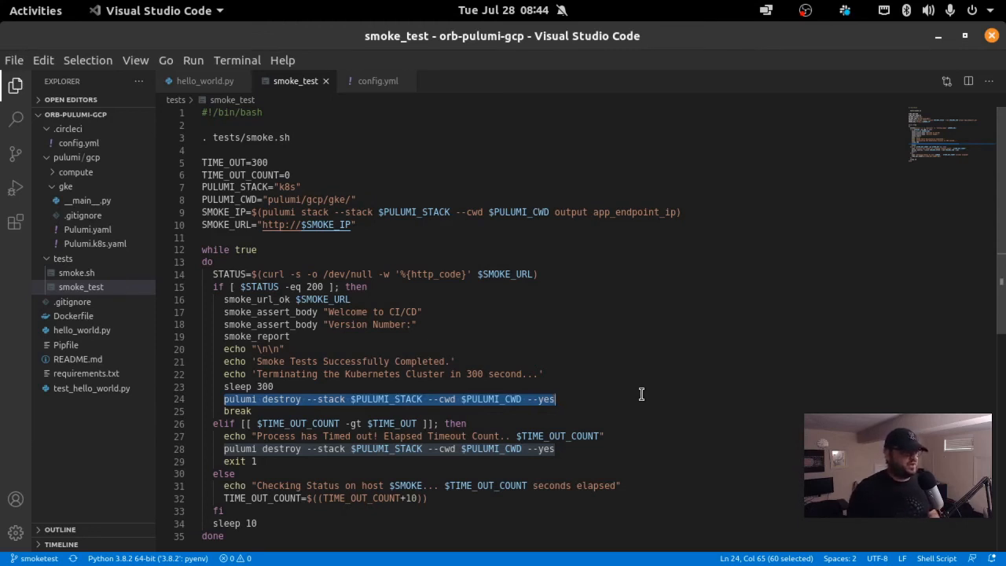
mouse_move(562, 286)
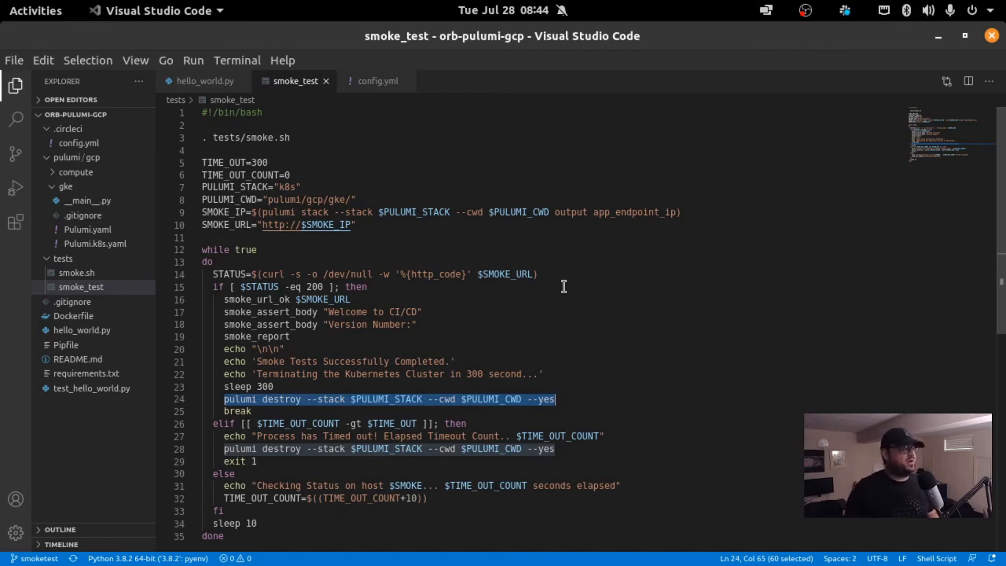
click(416, 324)
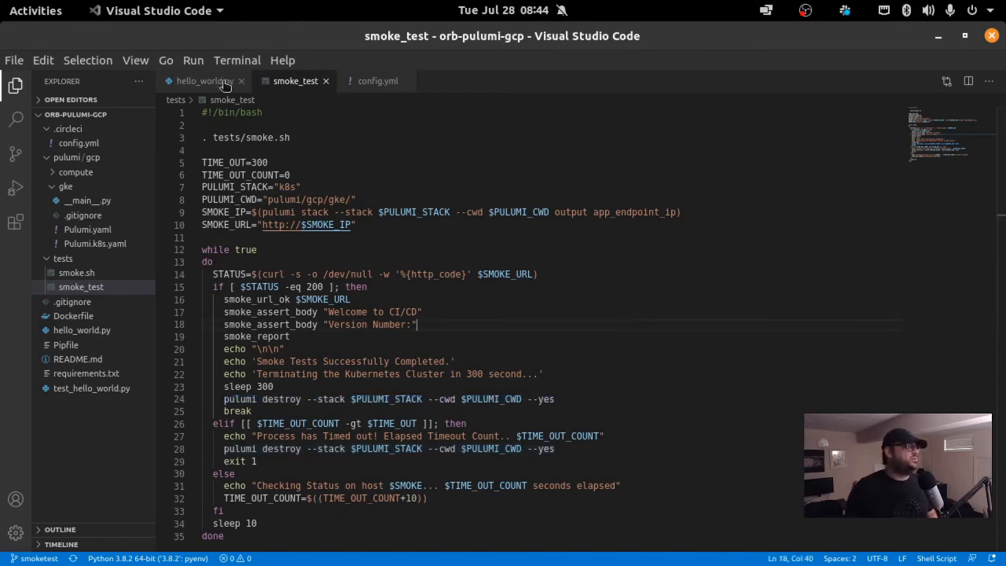
Step: Edit version_number in hello_world.py from 0012 to 0013 and save
click(204, 80)
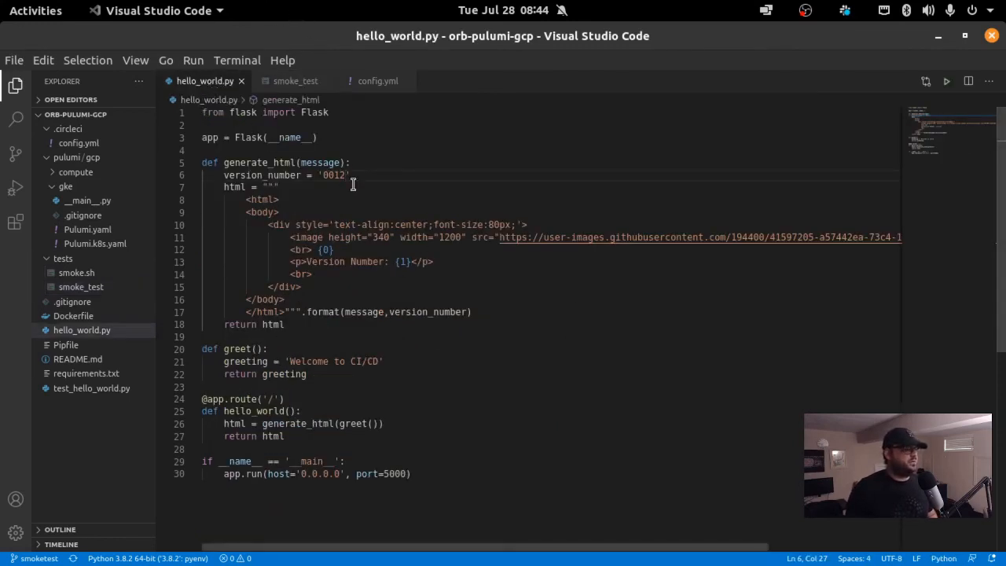
key(BackSpace)
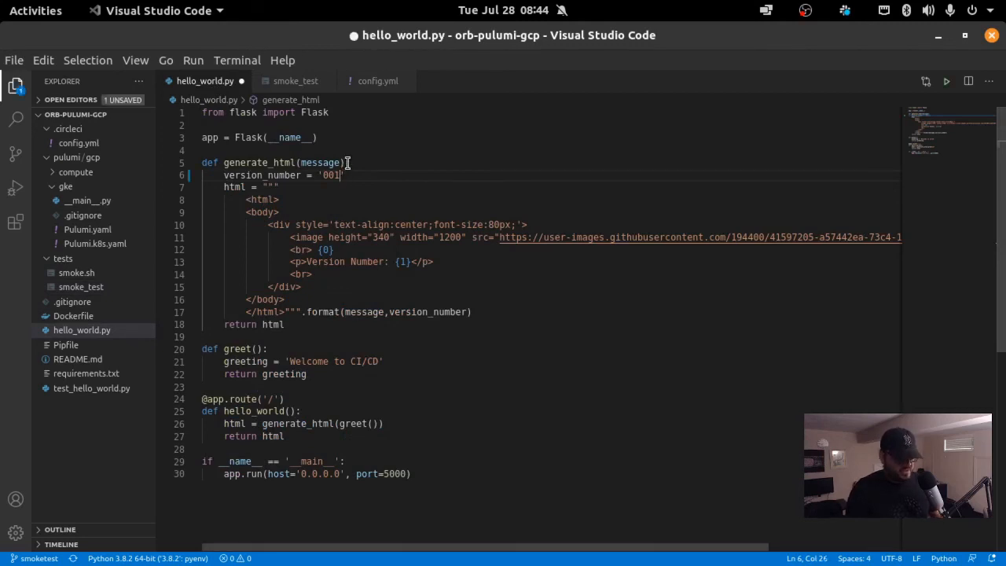
text(3)
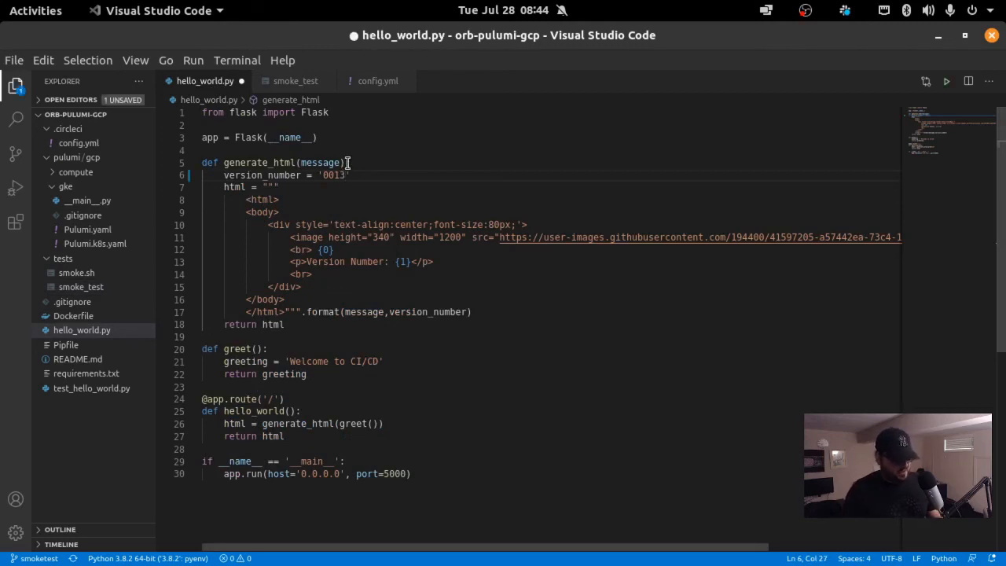
key(ctrl+s)
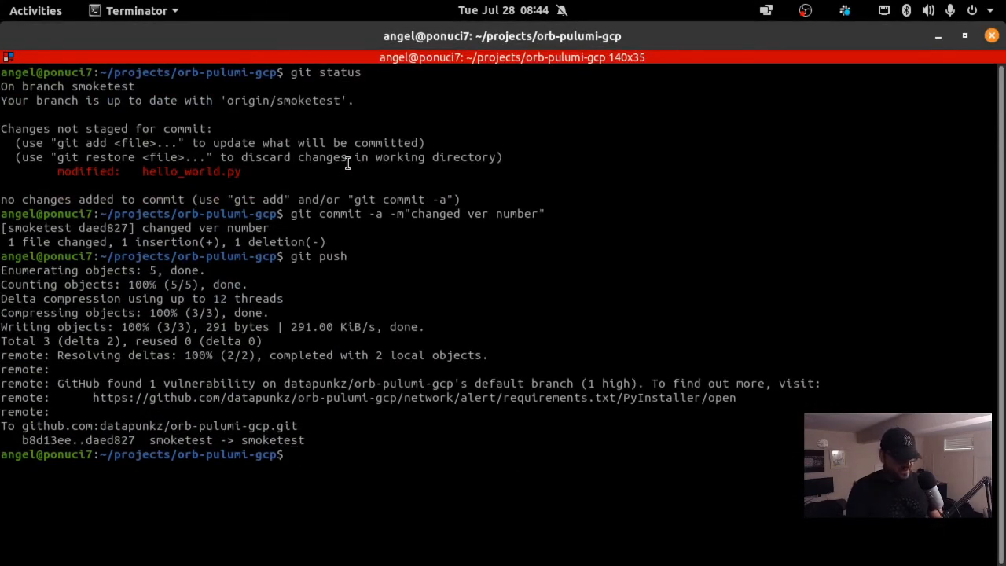
Step: Commit with message 'changed the ver number' and git push to smoketest
key(Return)
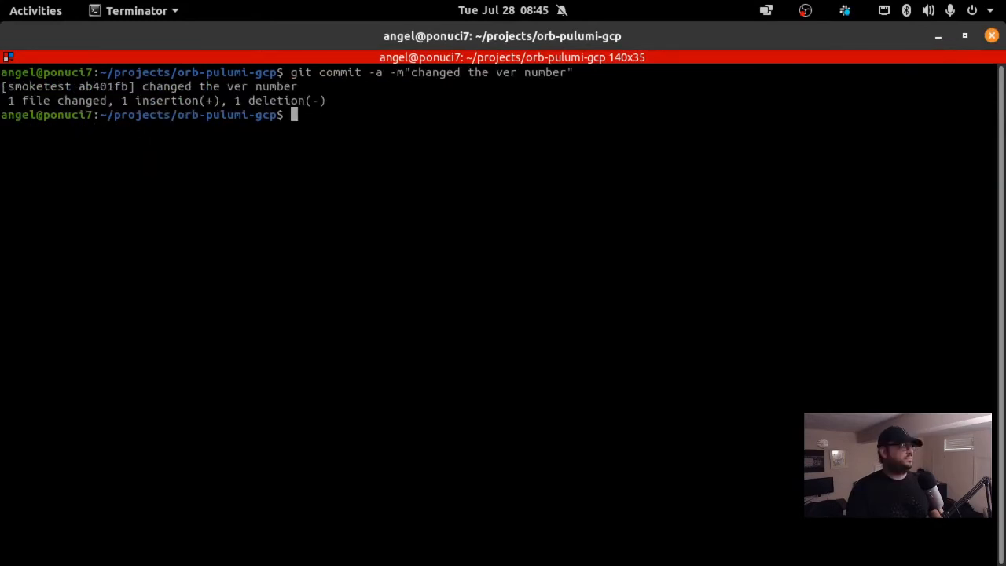
text(git push)
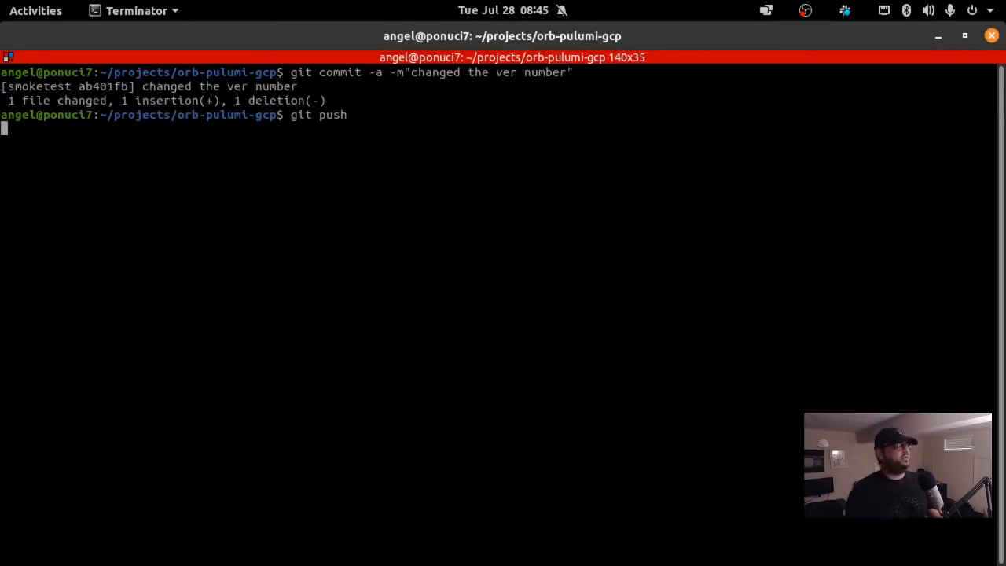
key(Return)
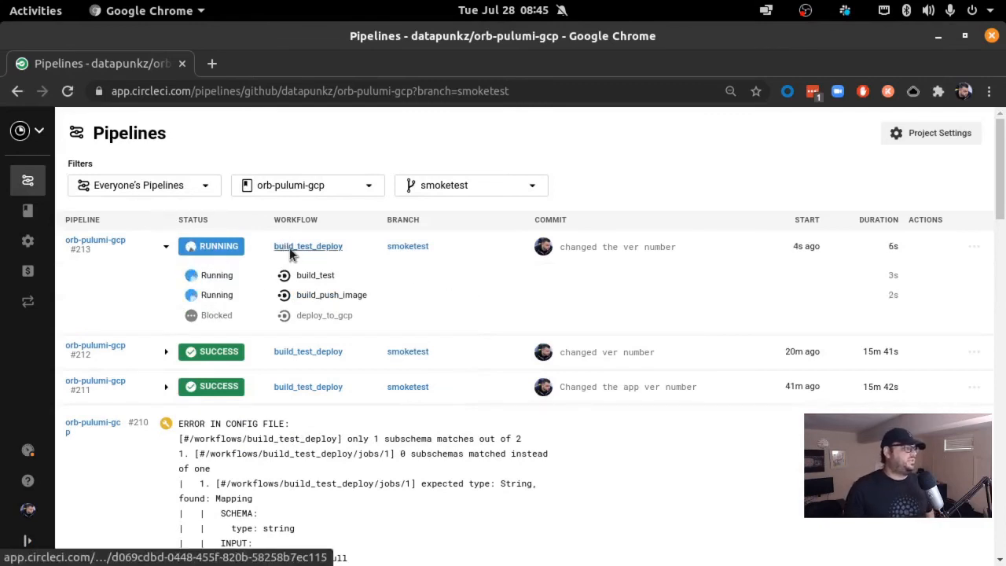
Step: Open pipeline 213's running build_test_deploy workflow from the Pipelines page
click(308, 246)
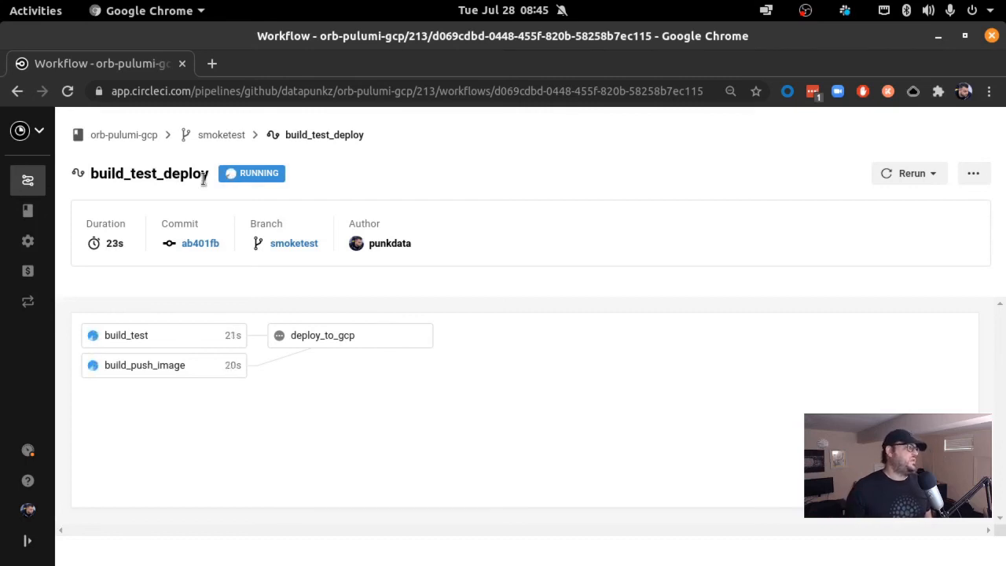
mouse_move(250, 311)
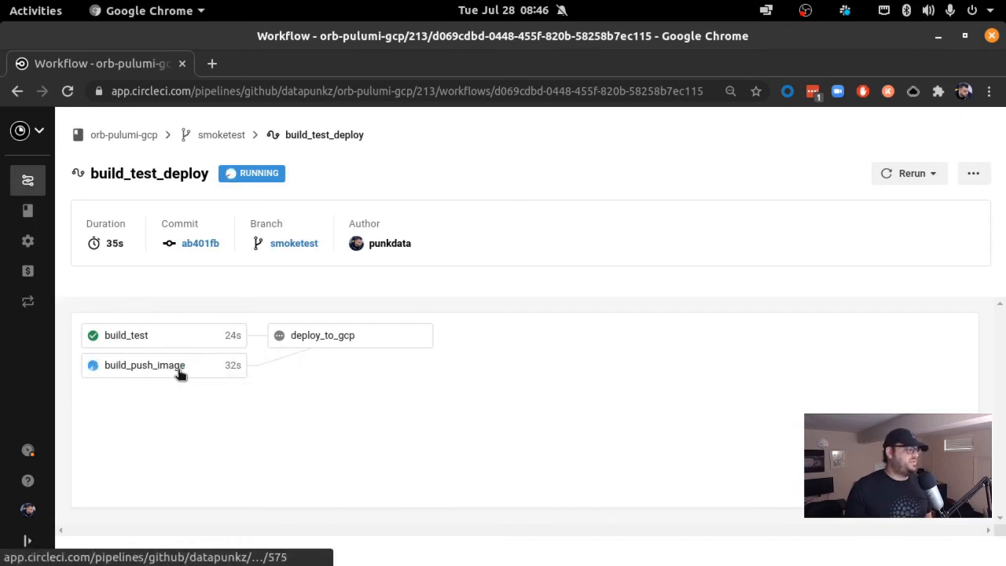
mouse_move(189, 460)
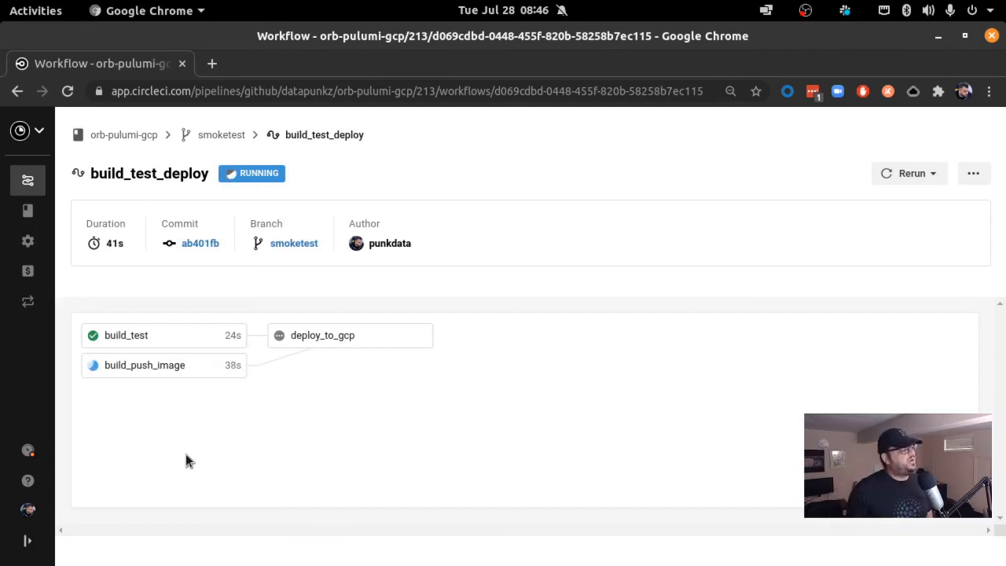
mouse_move(207, 314)
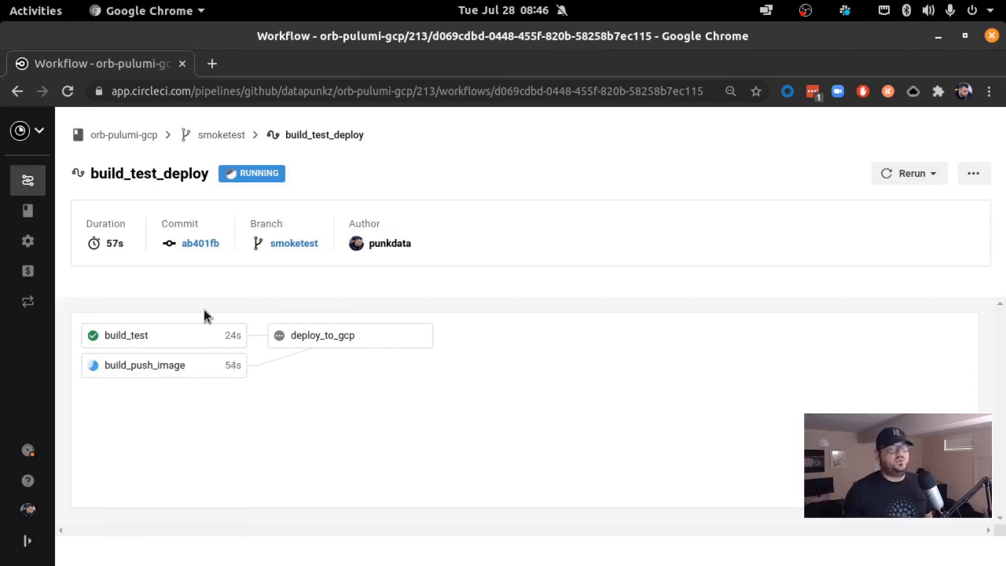
mouse_move(227, 342)
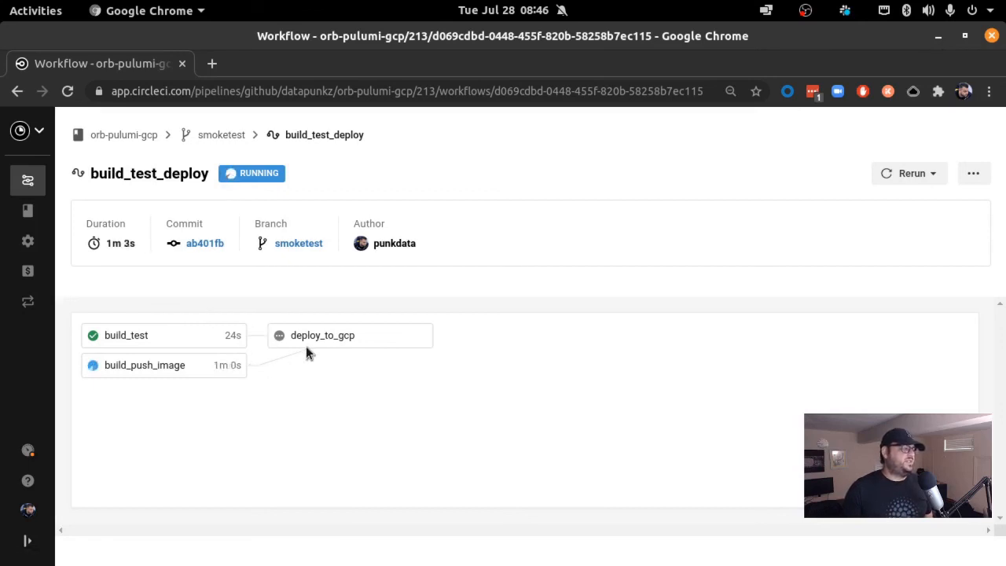
mouse_move(405, 344)
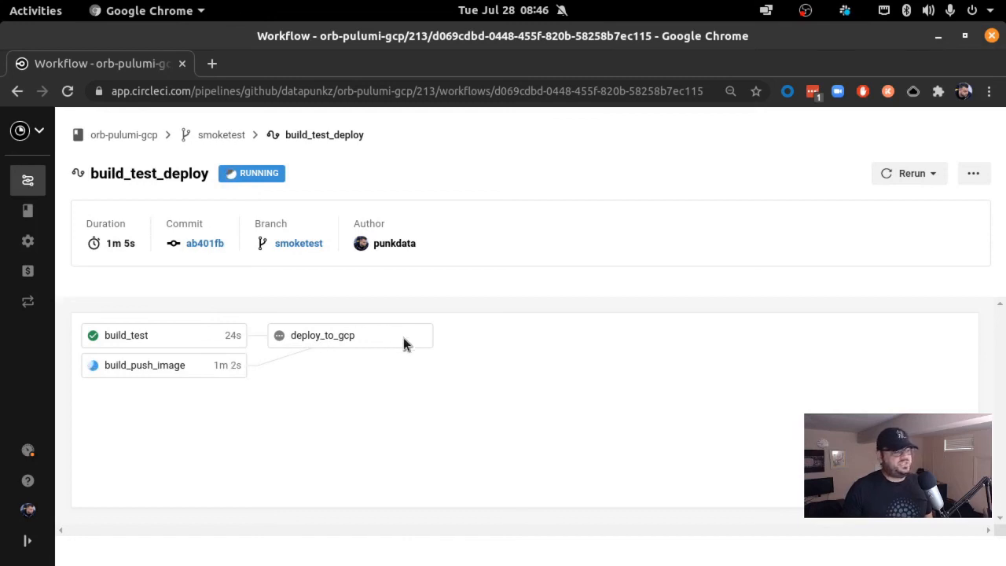
mouse_move(187, 328)
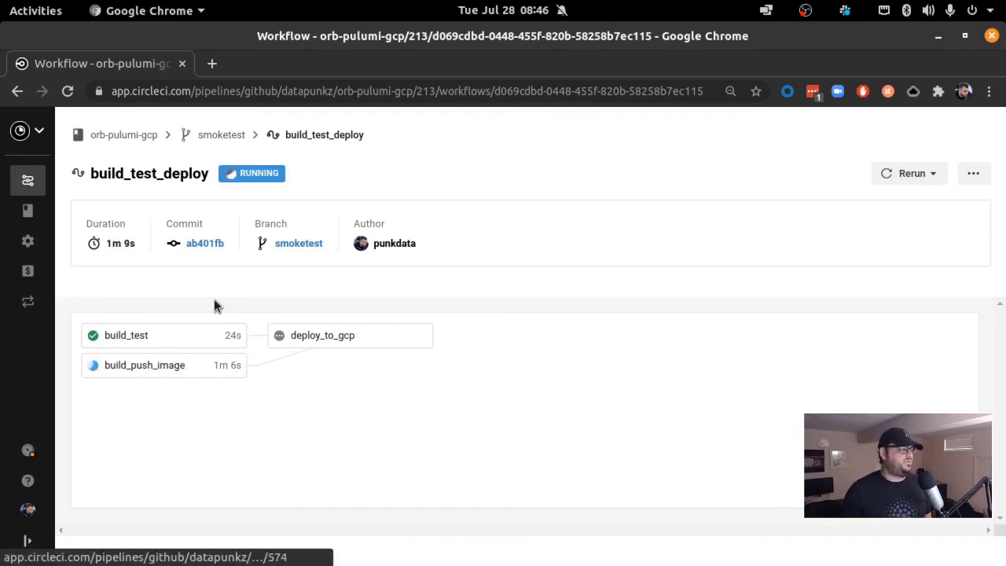
mouse_move(290, 352)
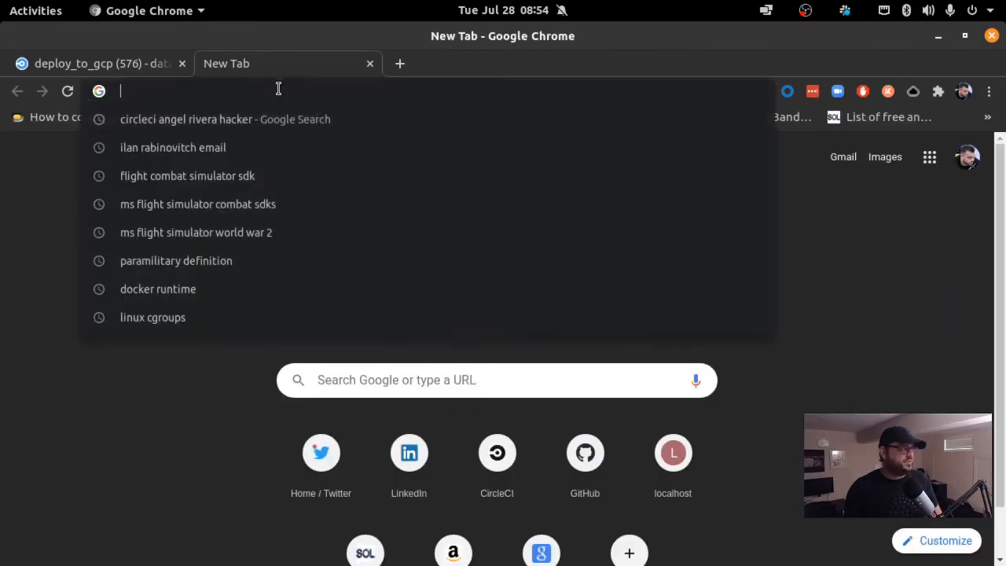
Step: Load the app at 35.229.37.175 and confirm it shows Version Number 0013
text(35.229.37.175)
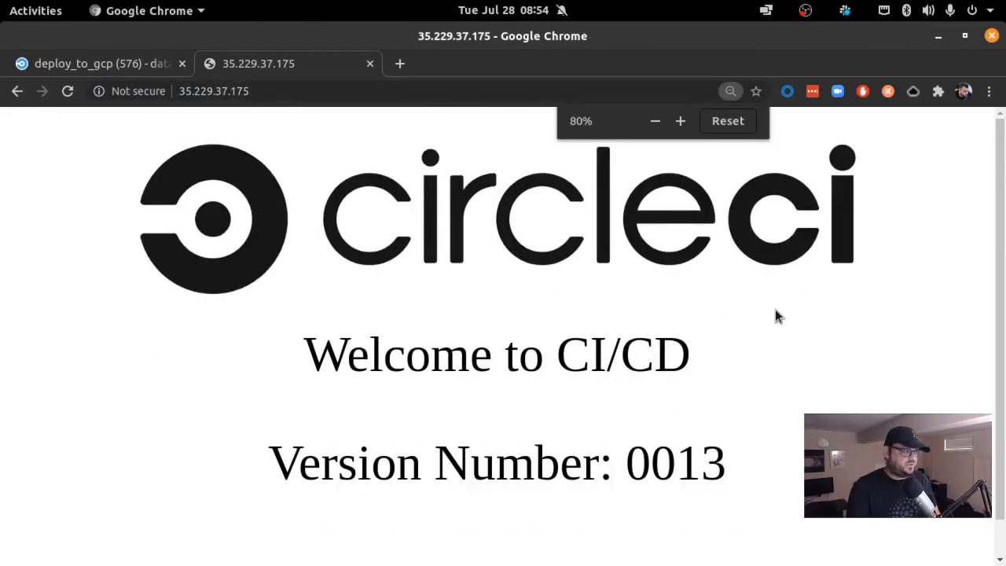
click(654, 121)
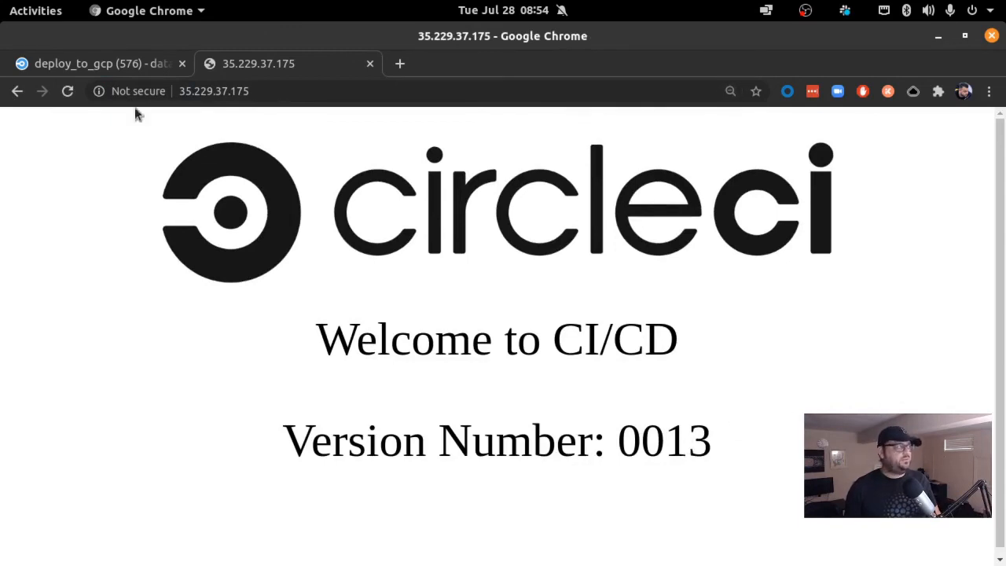
click(98, 62)
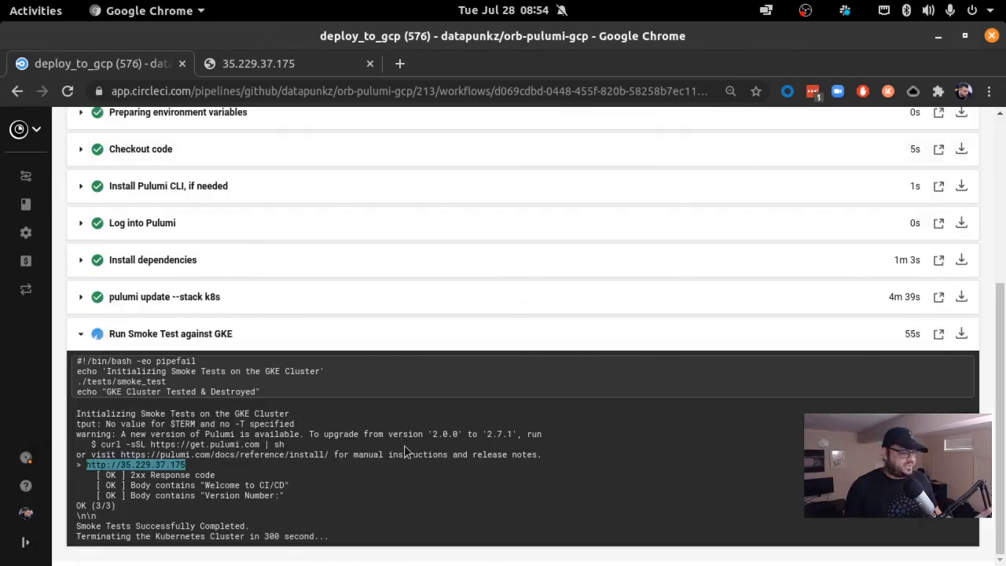
mouse_move(171, 512)
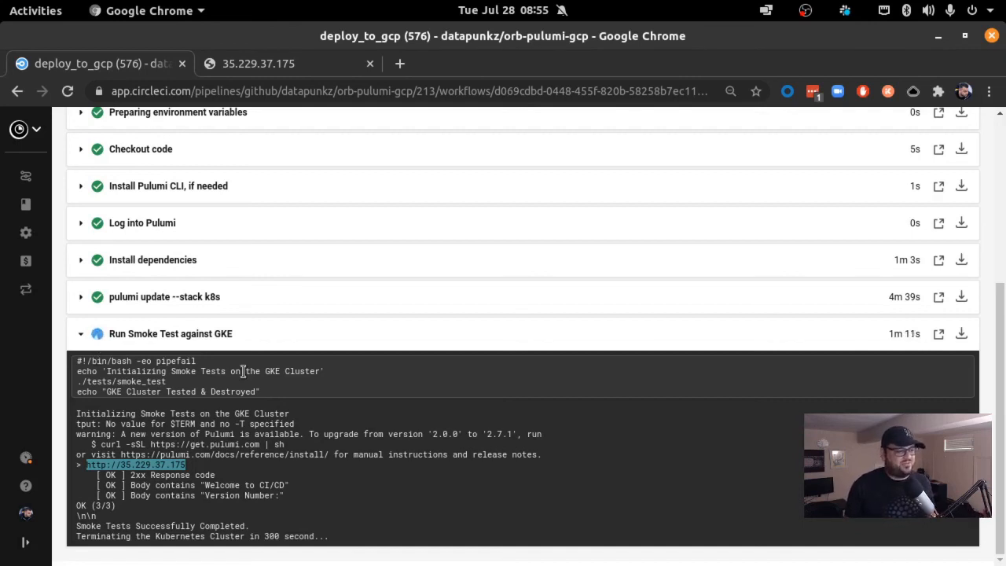
mouse_move(614, 500)
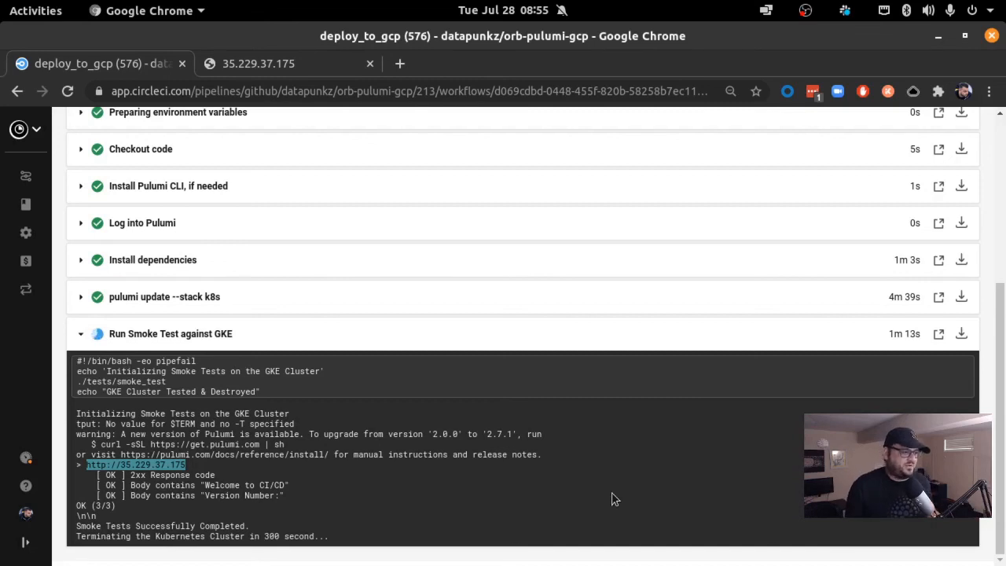